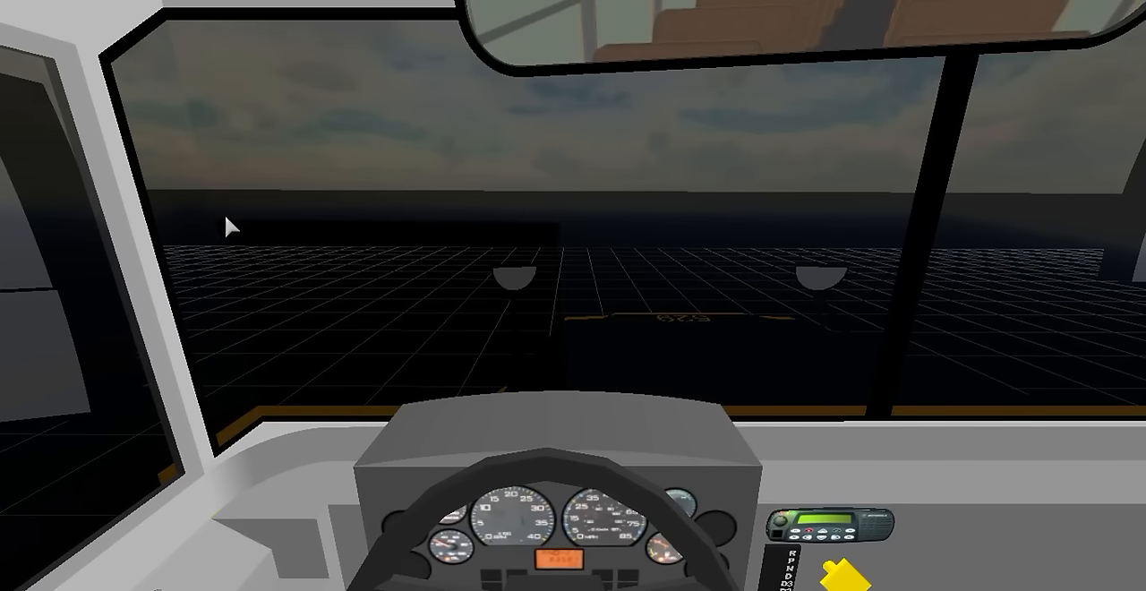
{"action": "mouse_move", "coordinate": [73, 380]}
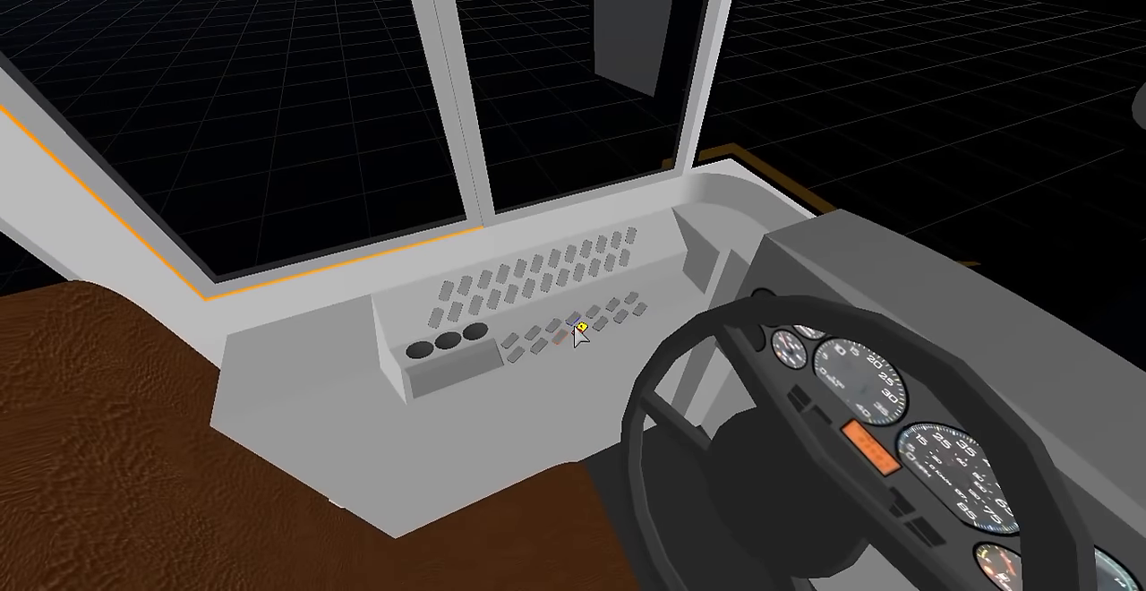
{"action": "left_click", "coordinate": [576, 322]}
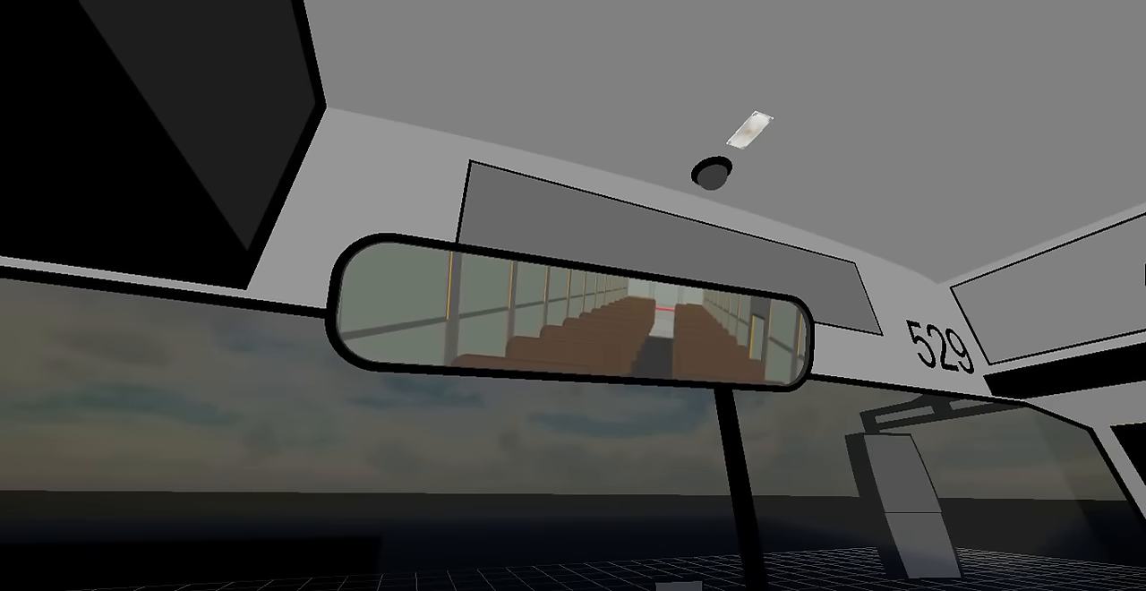
{"action": "mouse_move", "coordinate": [569, 362]}
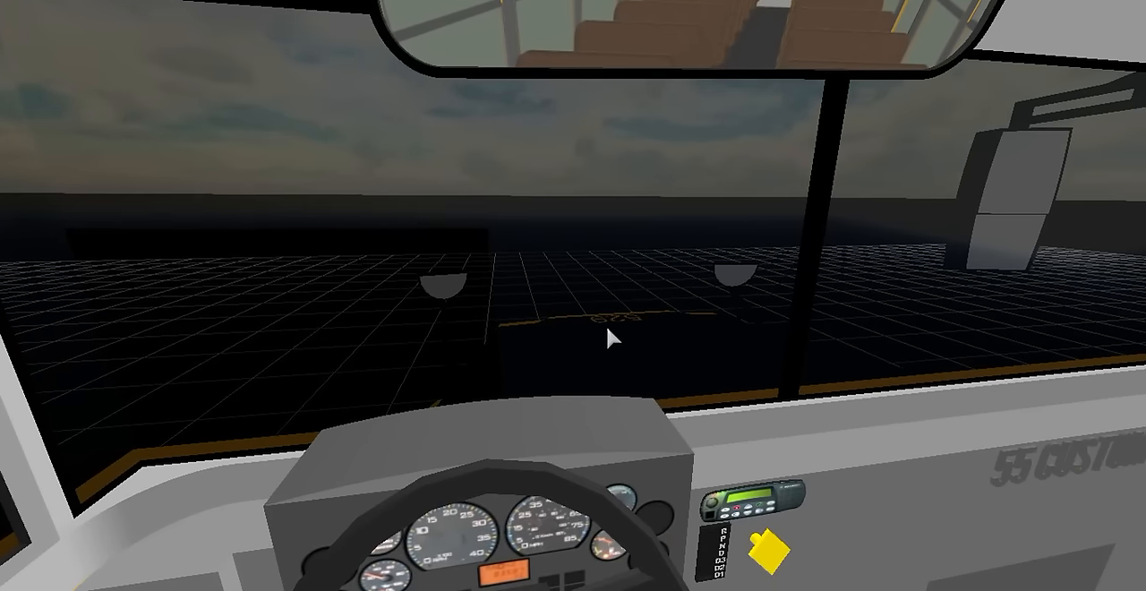
{"action": "mouse_move", "coordinate": [619, 272]}
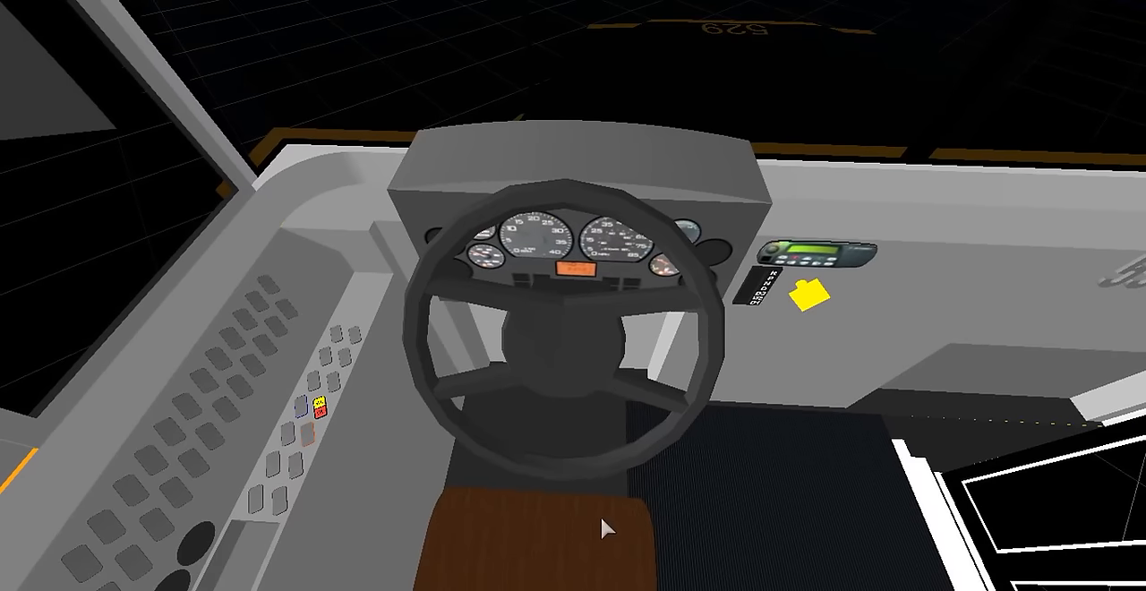
{"action": "mouse_move", "coordinate": [607, 201]}
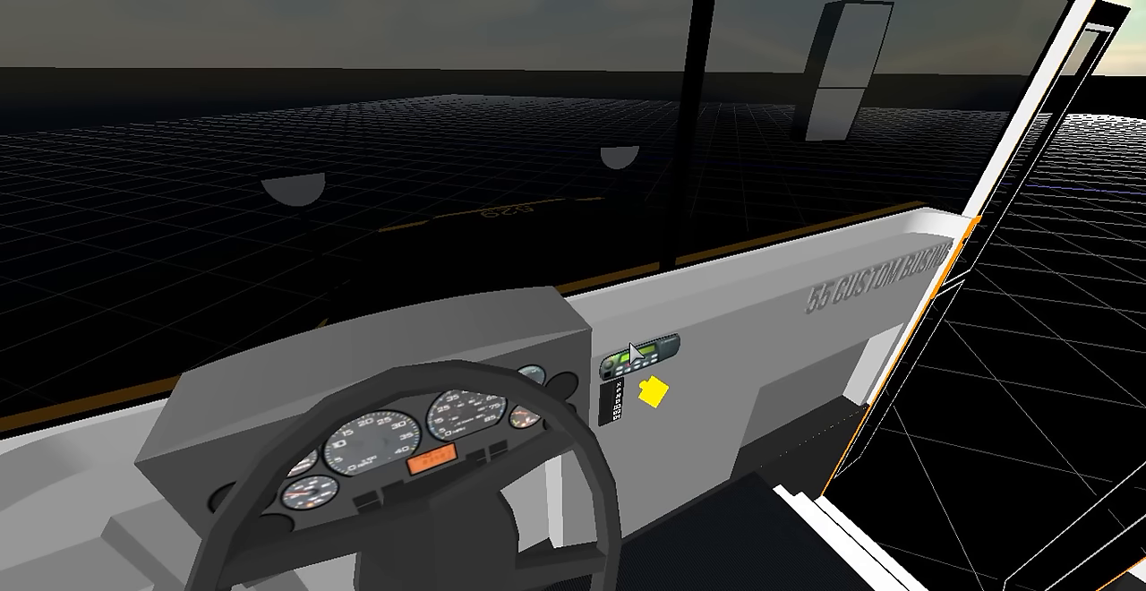
{"action": "mouse_move", "coordinate": [630, 287]}
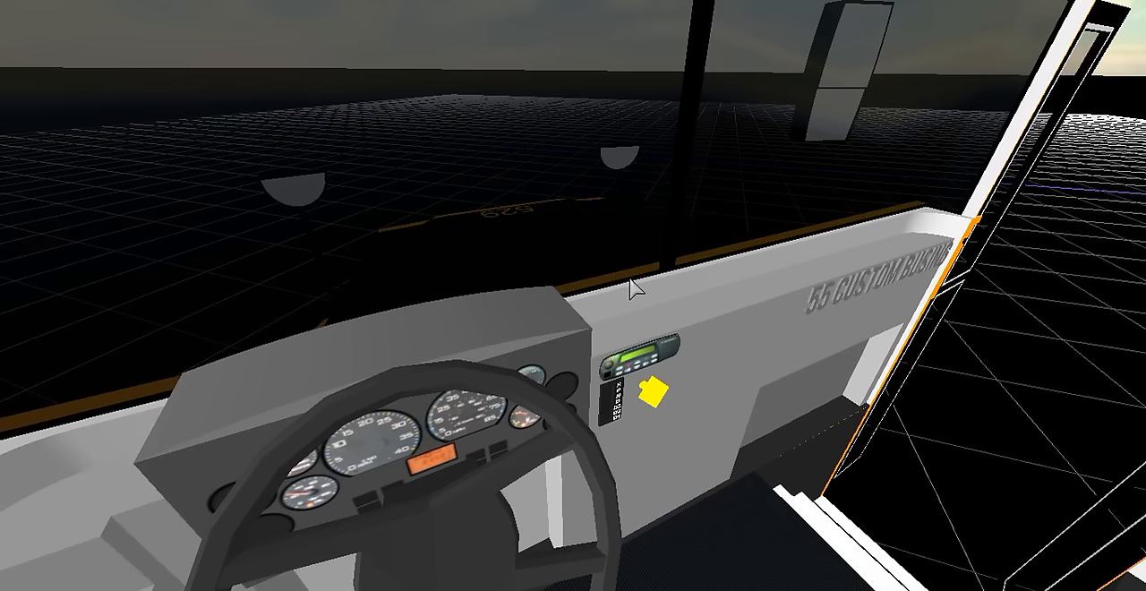
{"action": "mouse_move", "coordinate": [623, 428]}
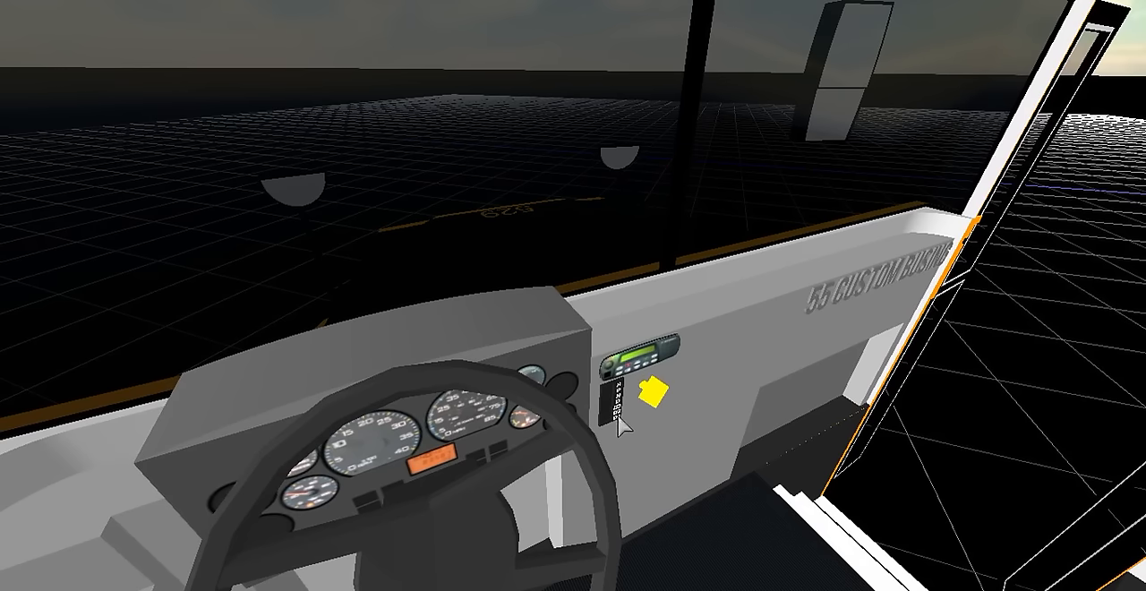